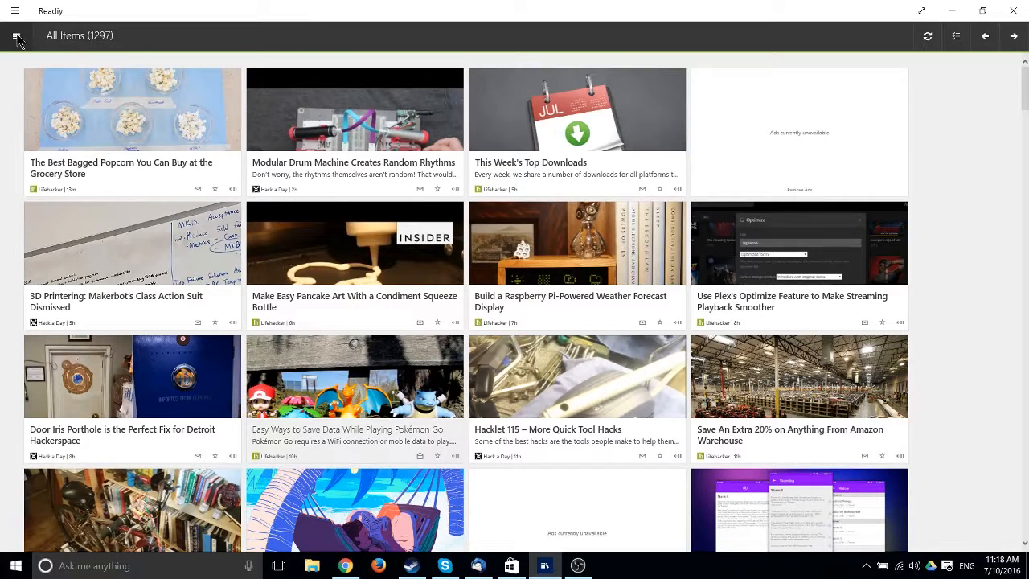
Browse the feed categories list and show the Do It Yourself category articles.
click(15, 36)
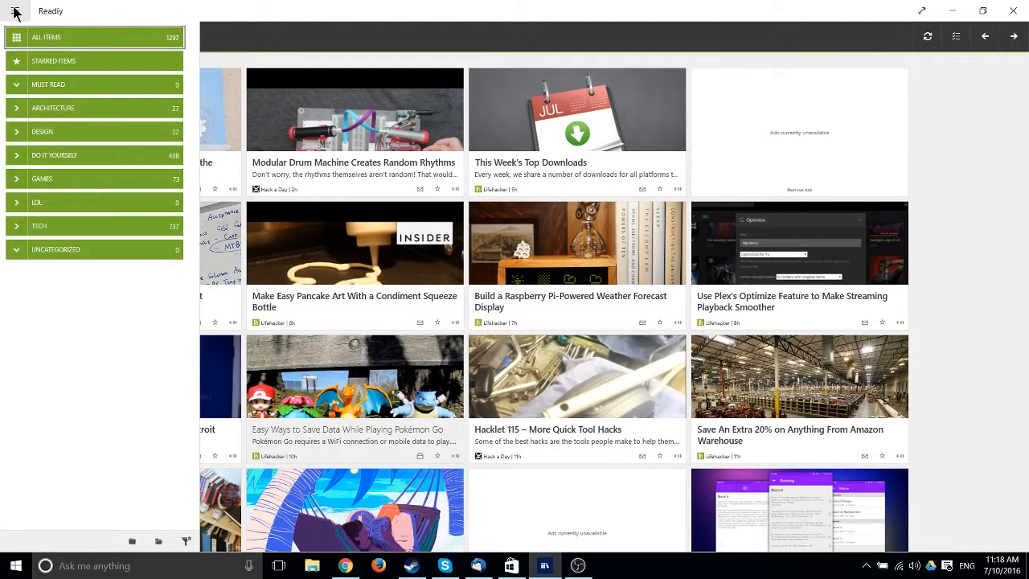
click(11, 11)
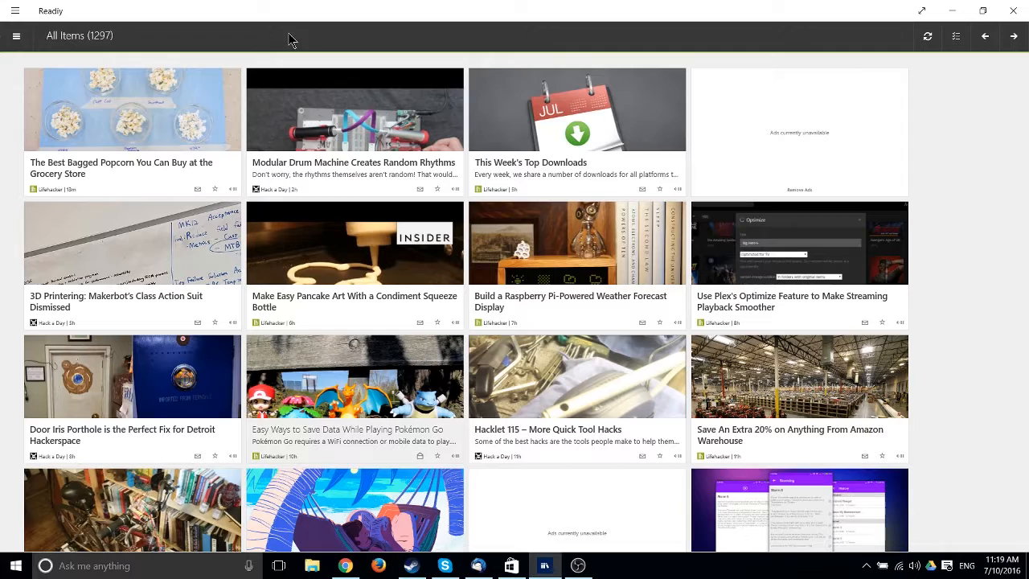
mouse_move(16, 35)
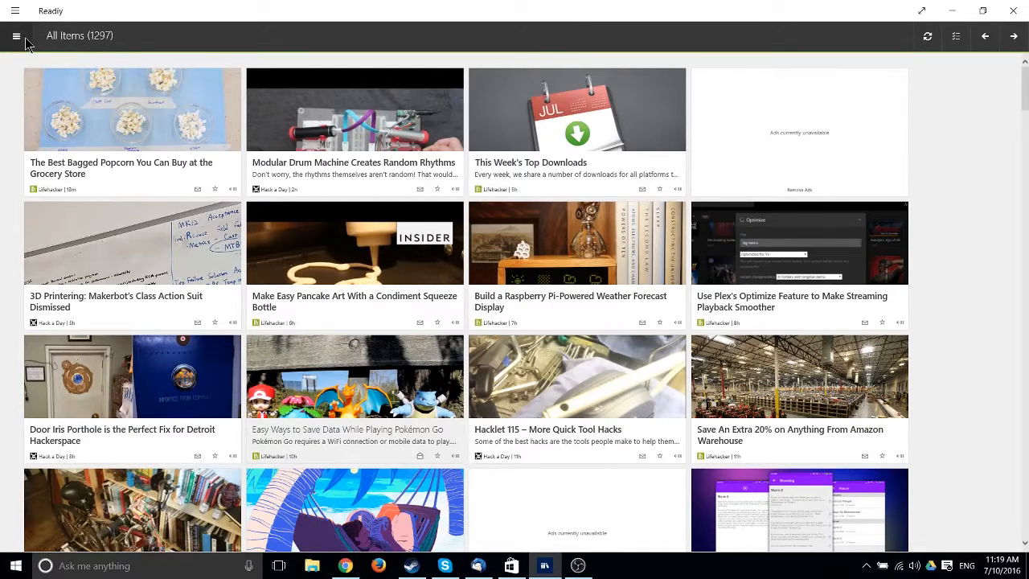
click(16, 36)
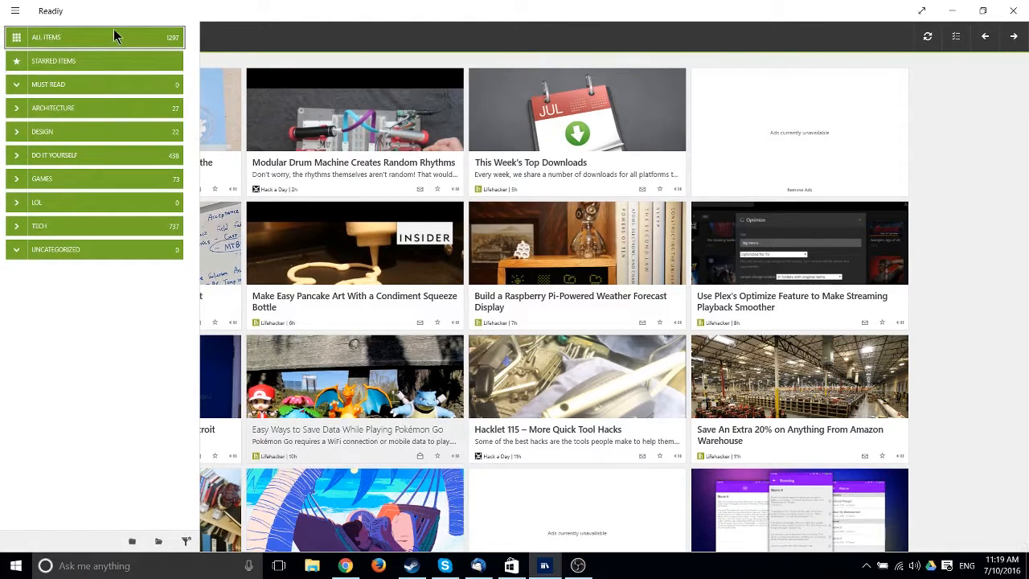
mouse_move(117, 119)
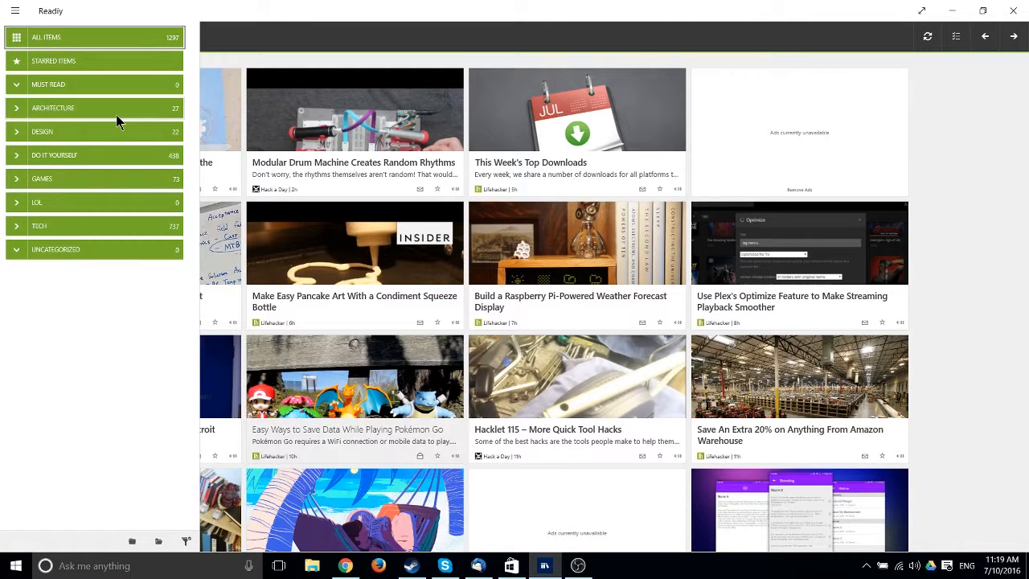
click(54, 155)
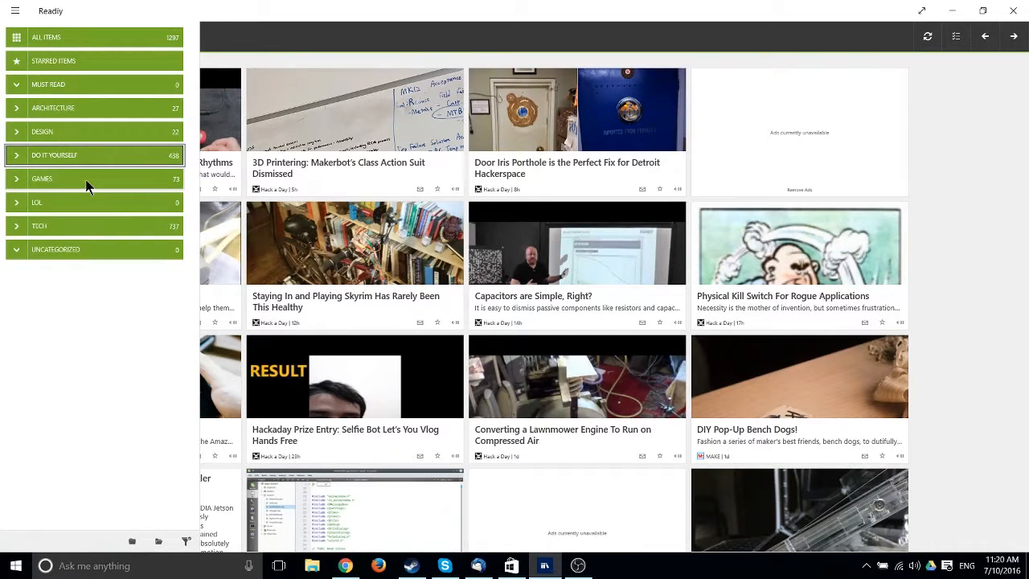
mouse_move(105, 61)
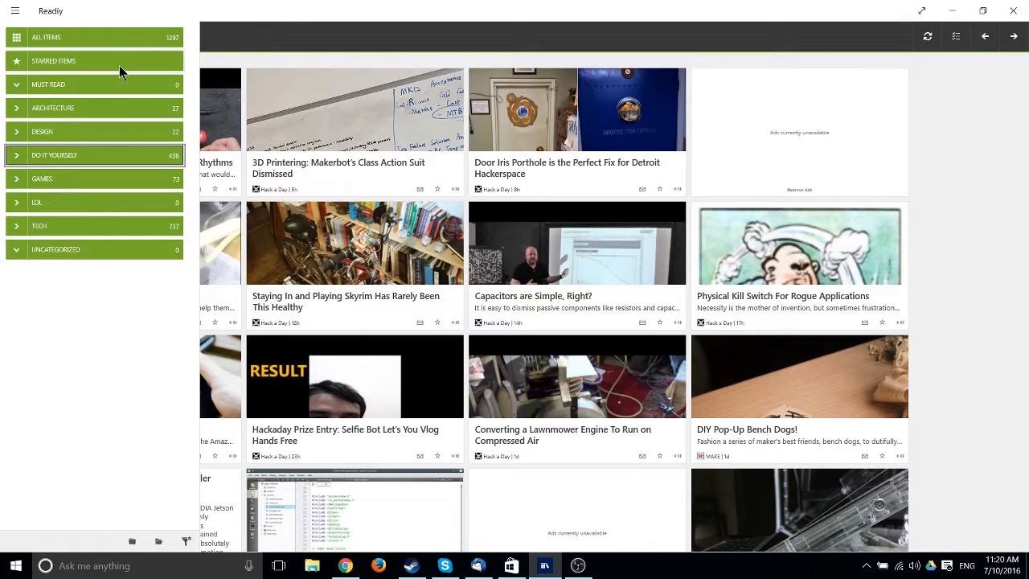
mouse_move(124, 197)
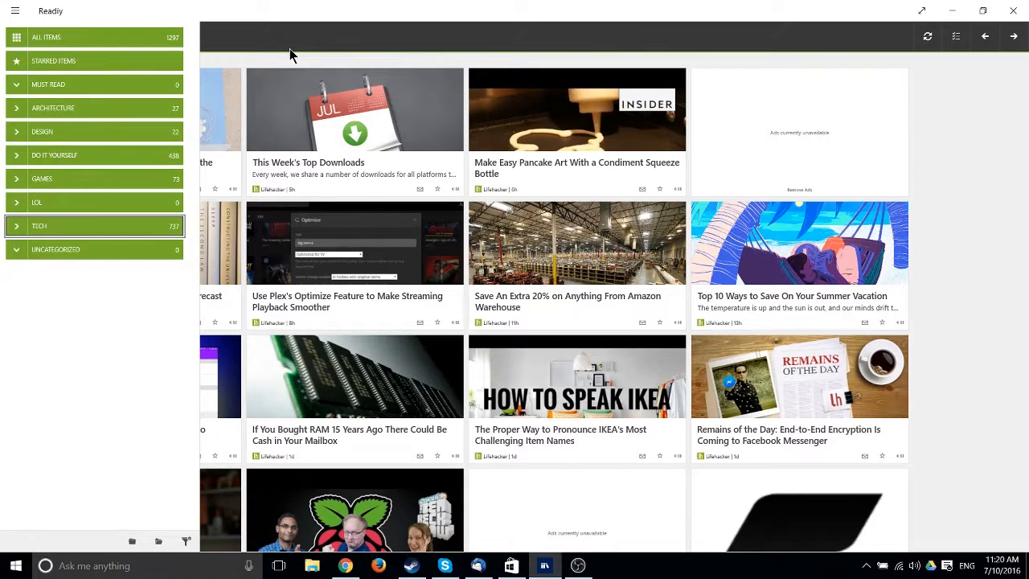
mouse_move(879, 148)
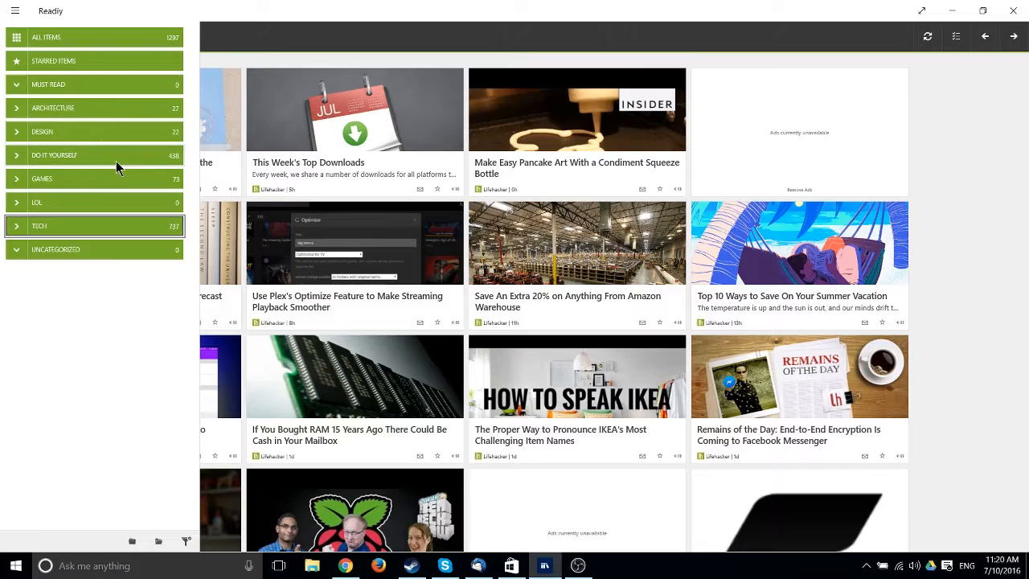
click(42, 179)
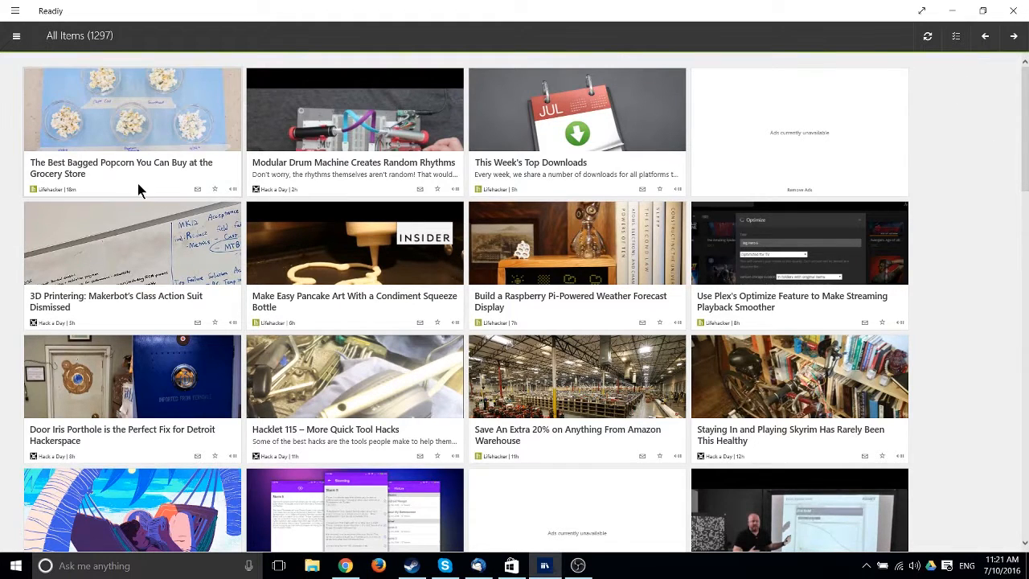
mouse_move(225, 239)
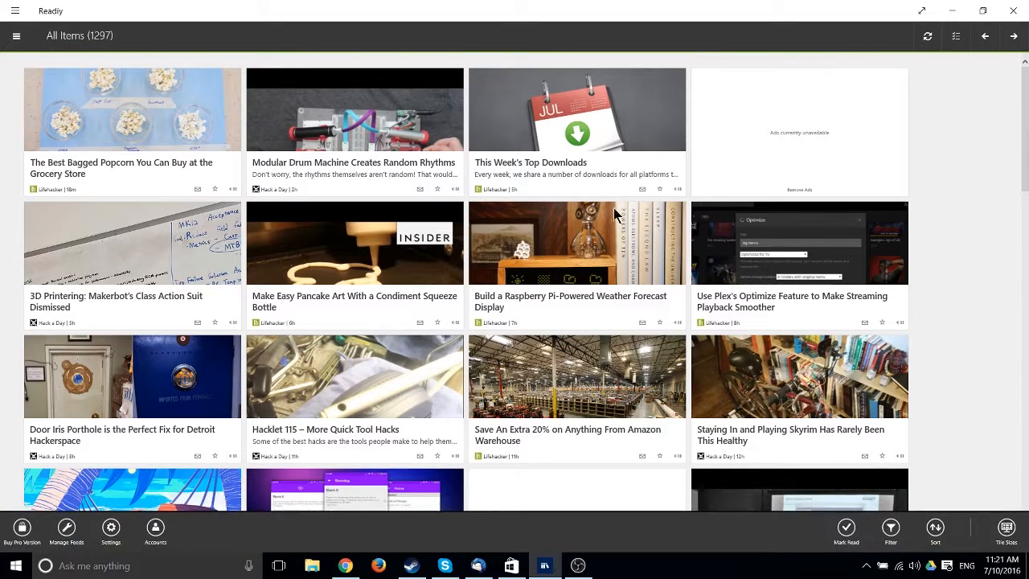
mouse_move(573, 92)
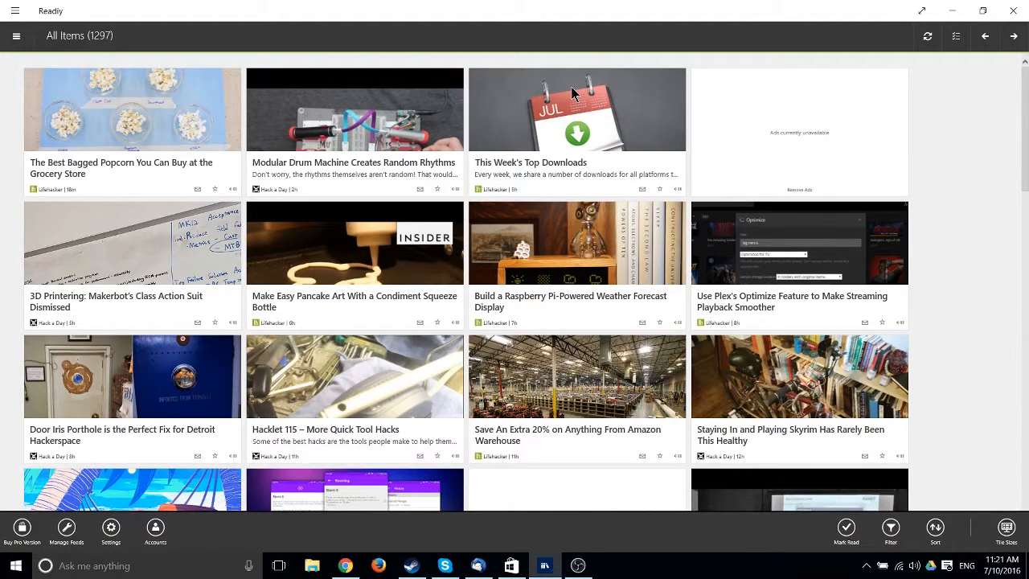
mouse_move(885, 532)
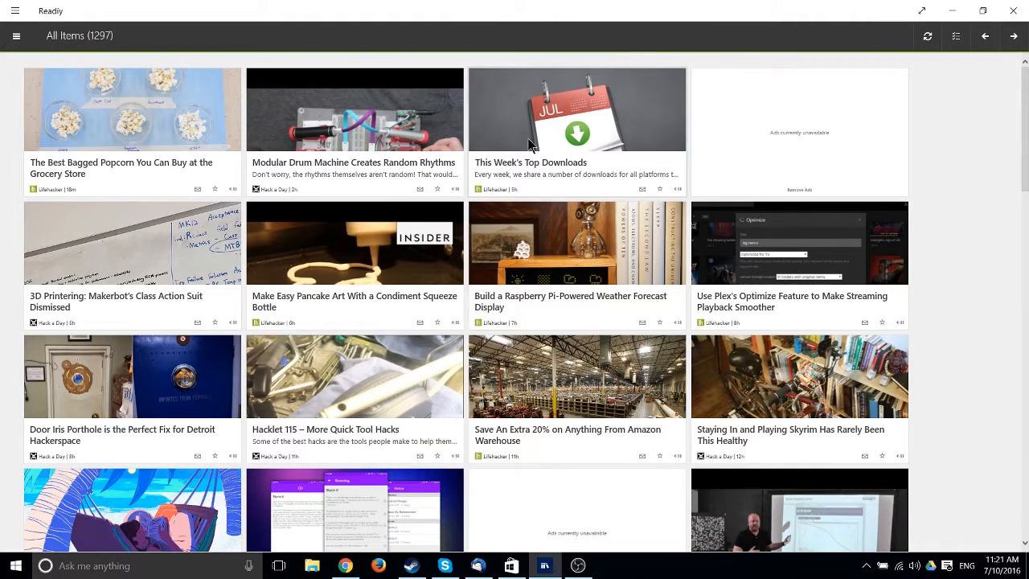
mouse_move(956, 37)
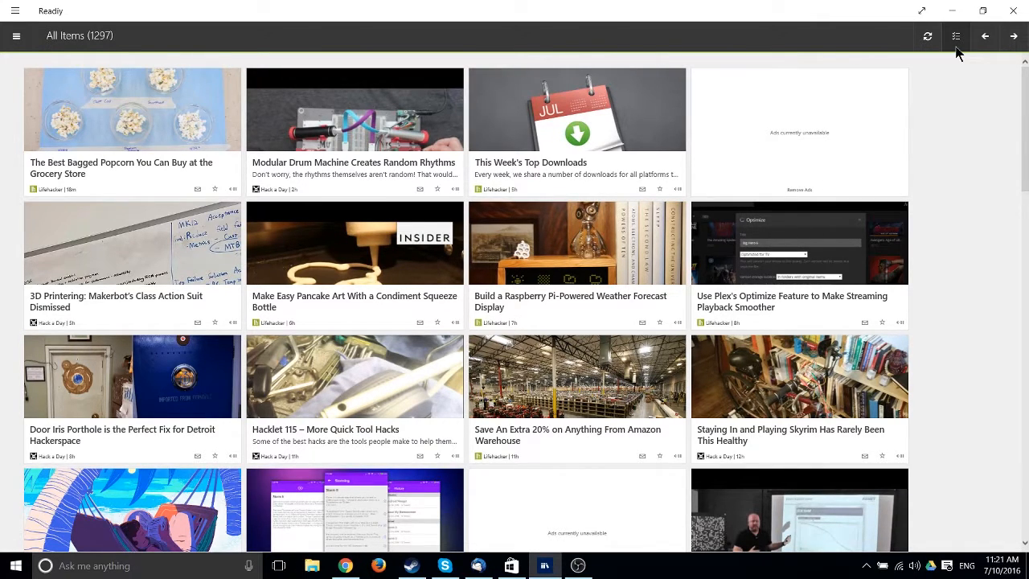
mouse_move(955, 36)
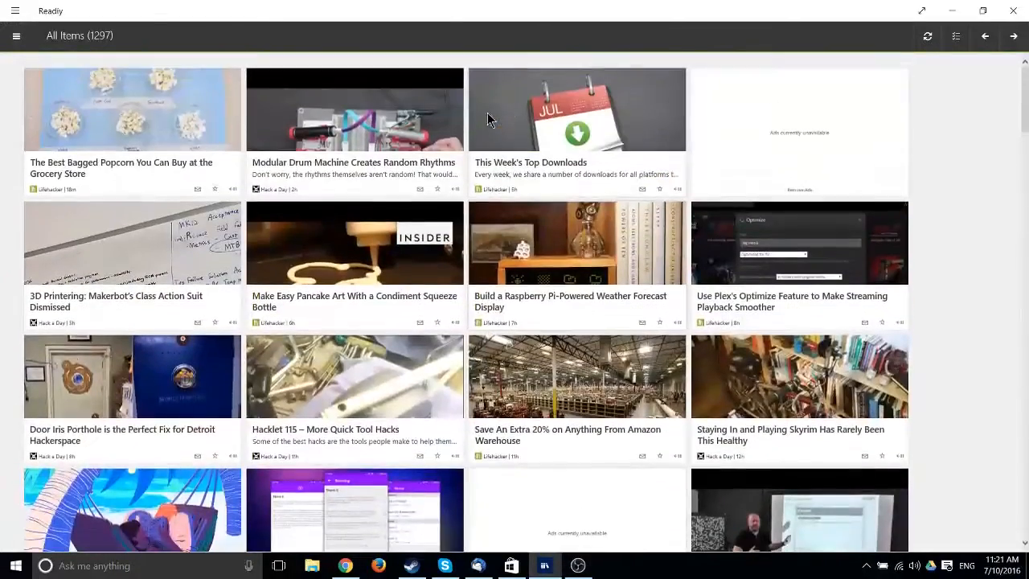
mouse_move(957, 36)
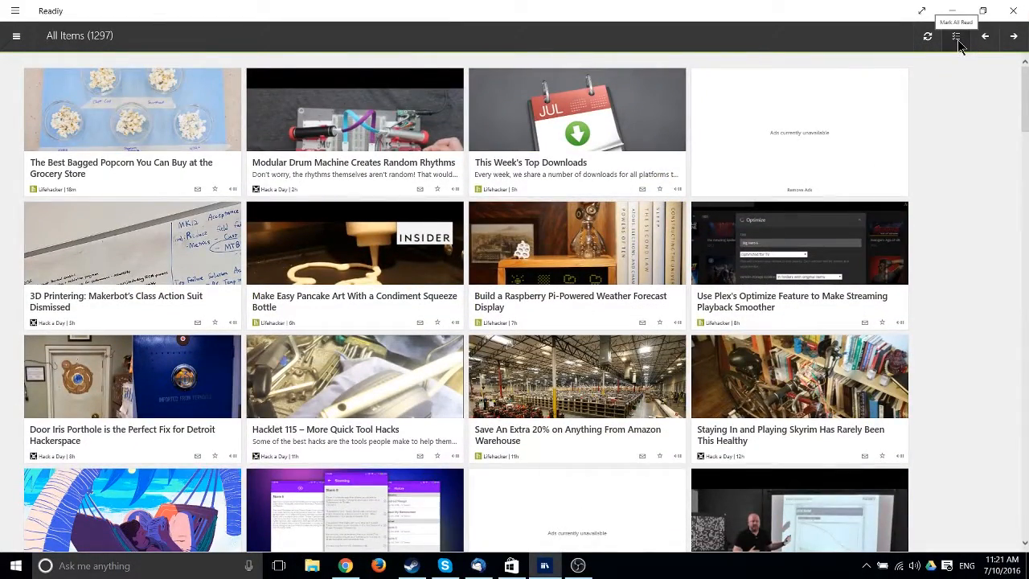
mouse_move(958, 61)
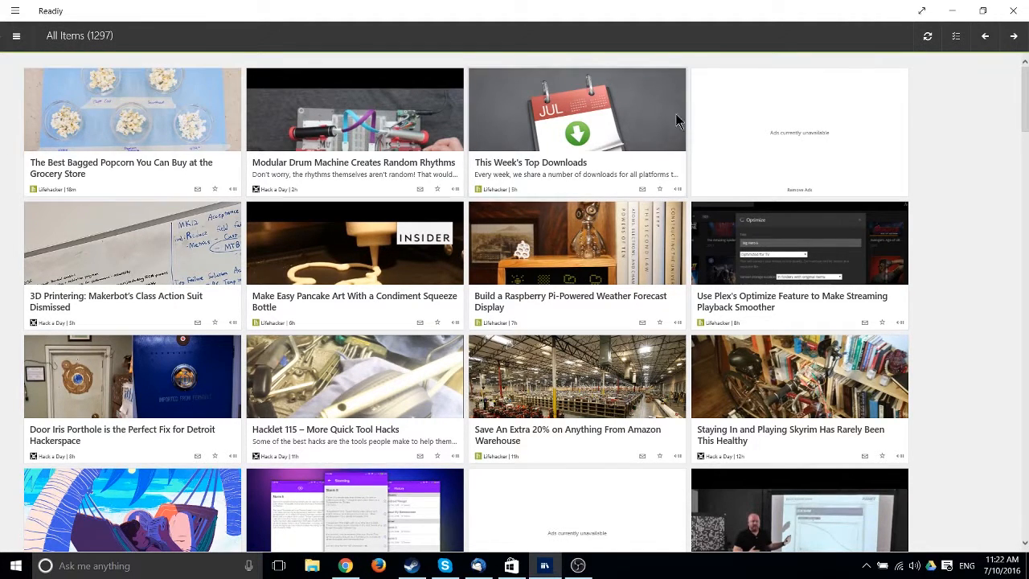
mouse_move(73, 86)
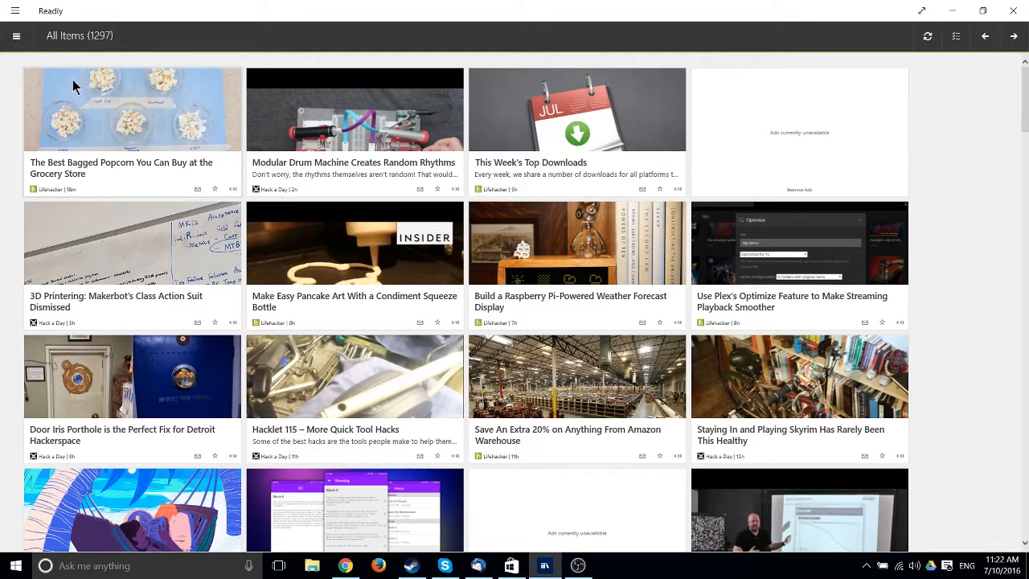
mouse_move(790, 131)
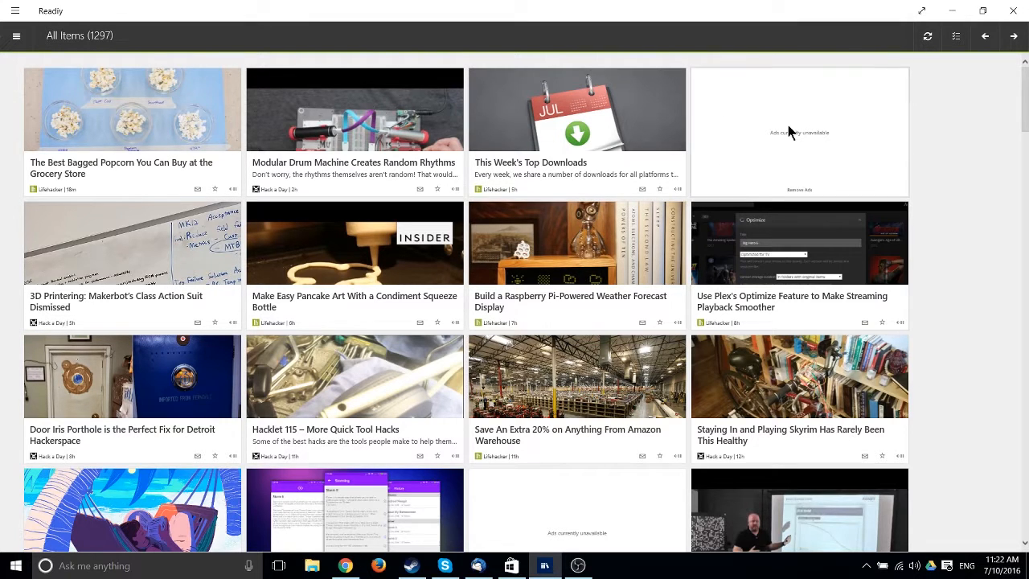
mouse_move(230, 133)
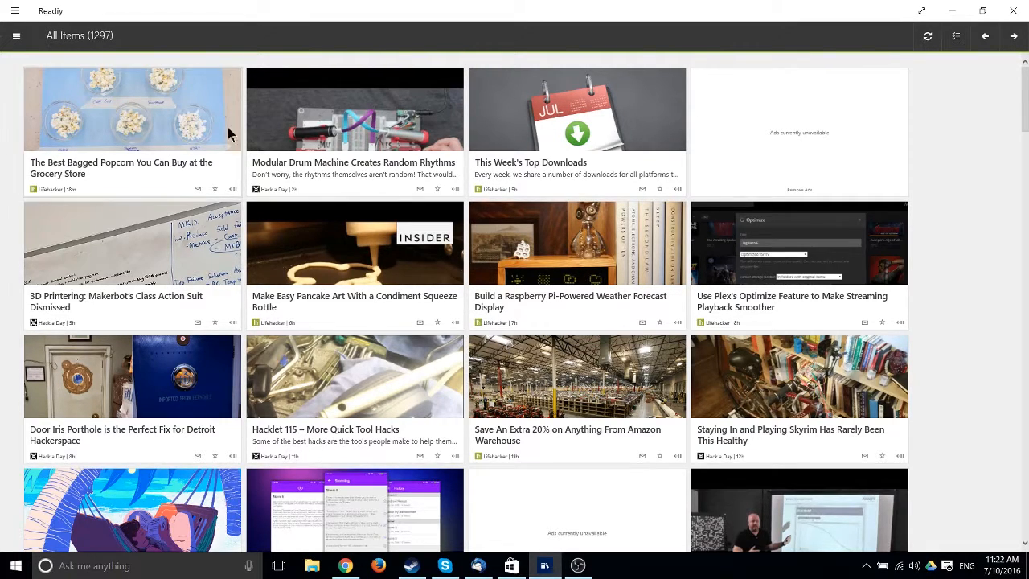
mouse_move(277, 243)
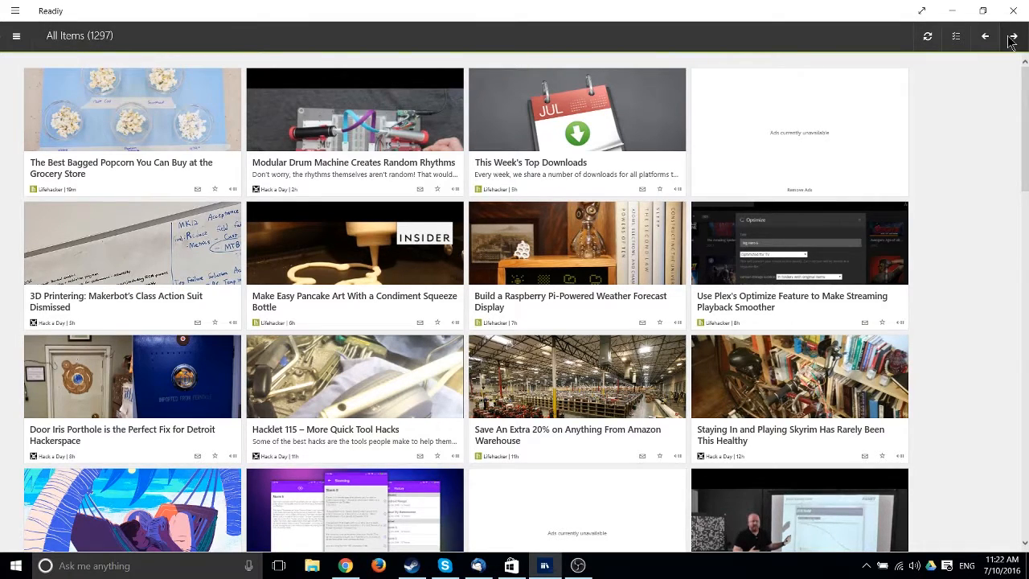
Show the Starred Items view and open the Velis Auto Brightness article.
click(16, 36)
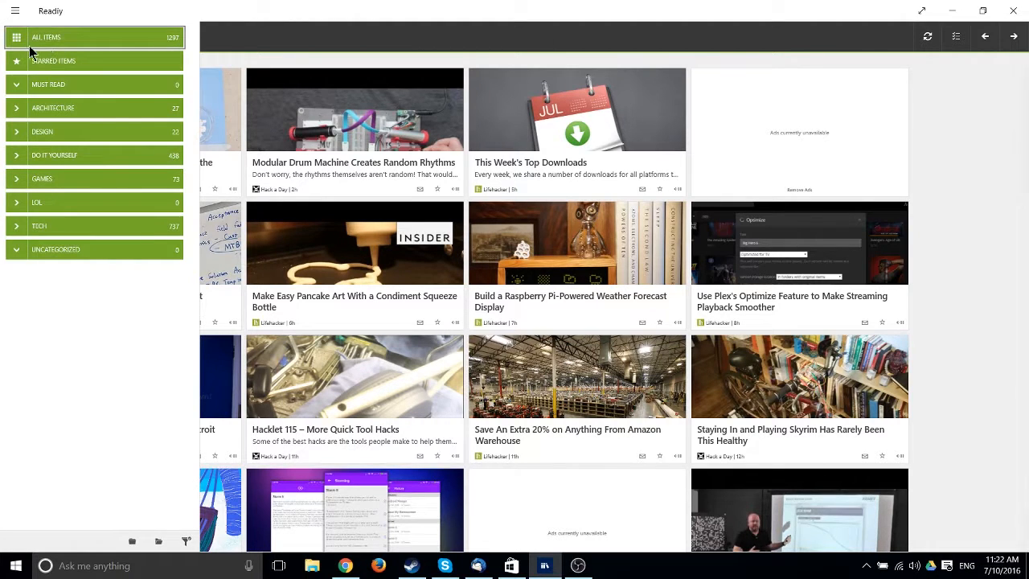
mouse_move(87, 232)
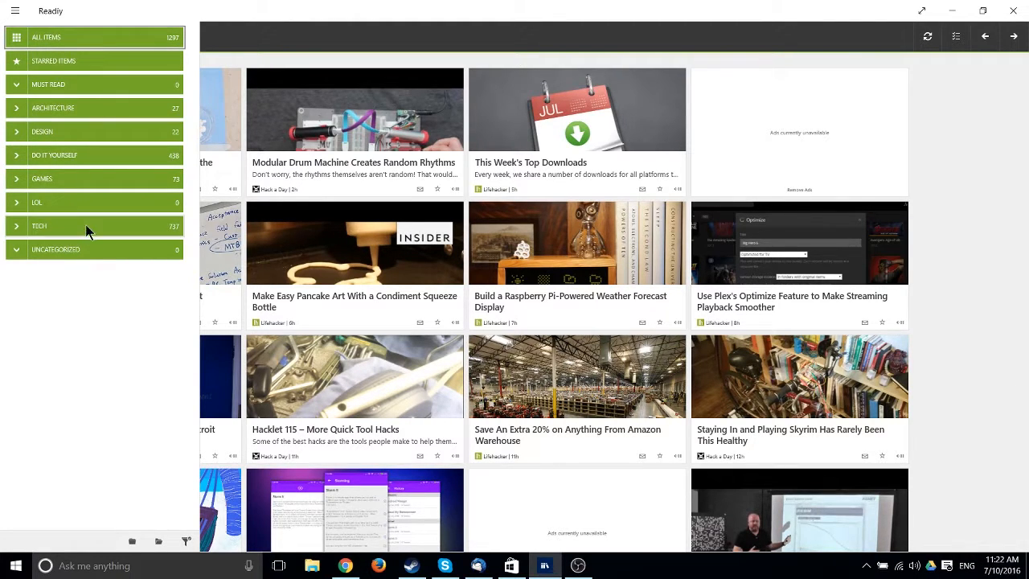
click(17, 36)
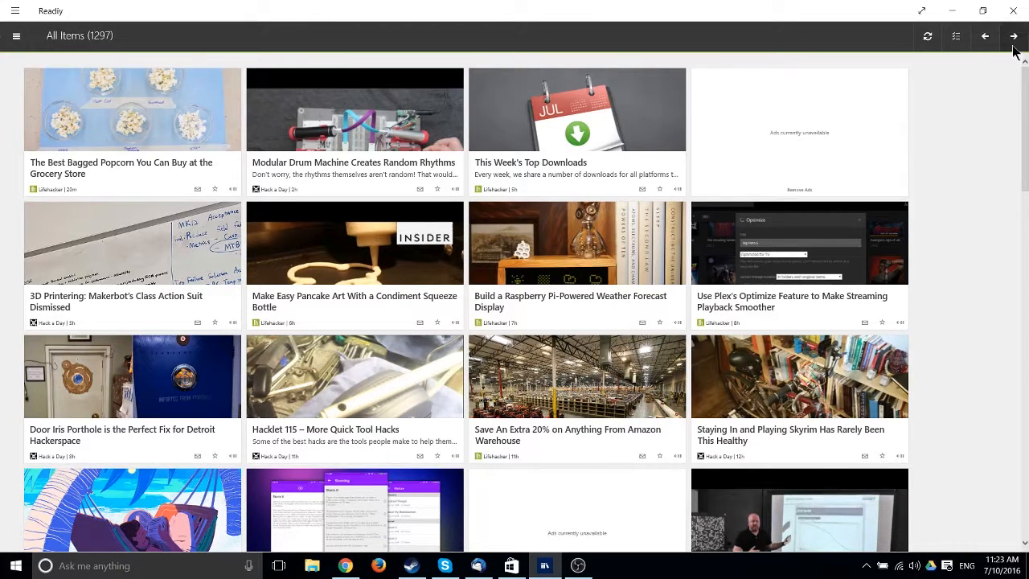
click(985, 36)
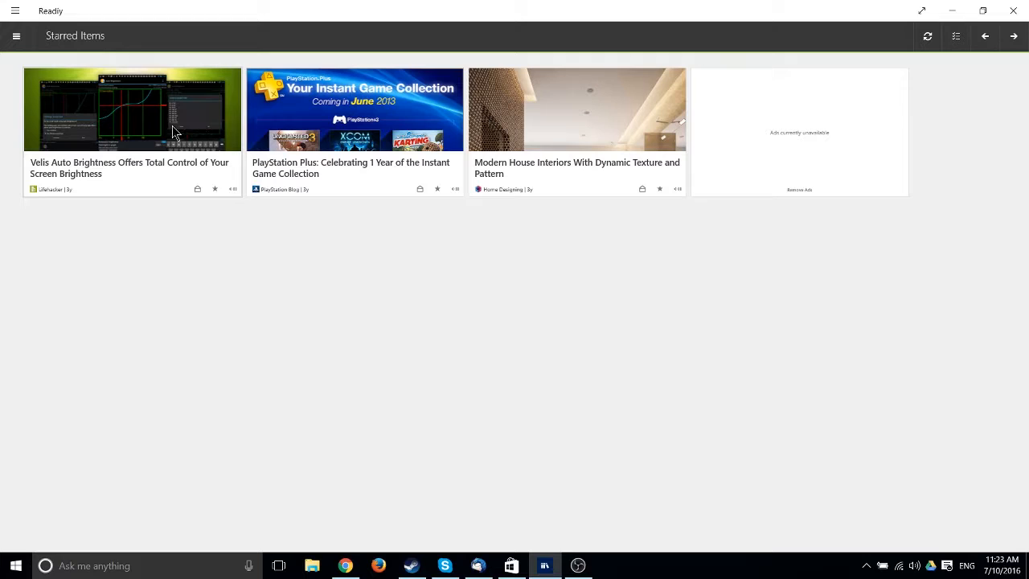
mouse_move(344, 138)
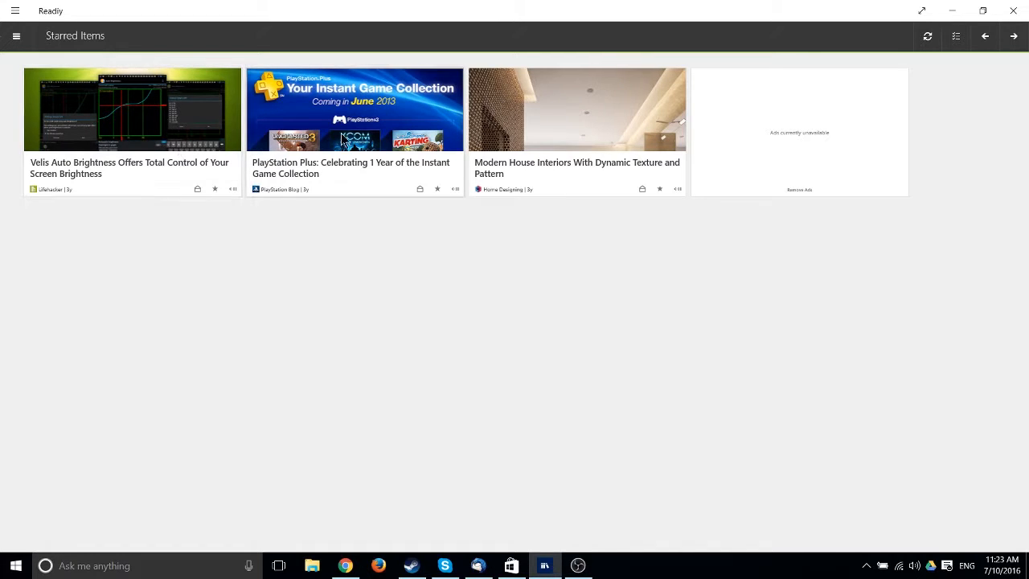
mouse_move(734, 172)
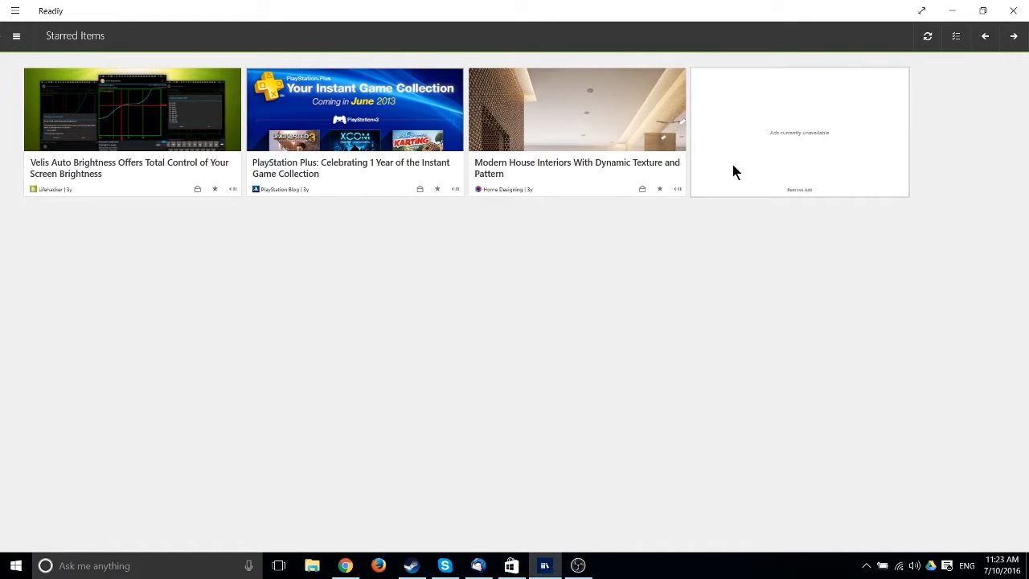
mouse_move(213, 113)
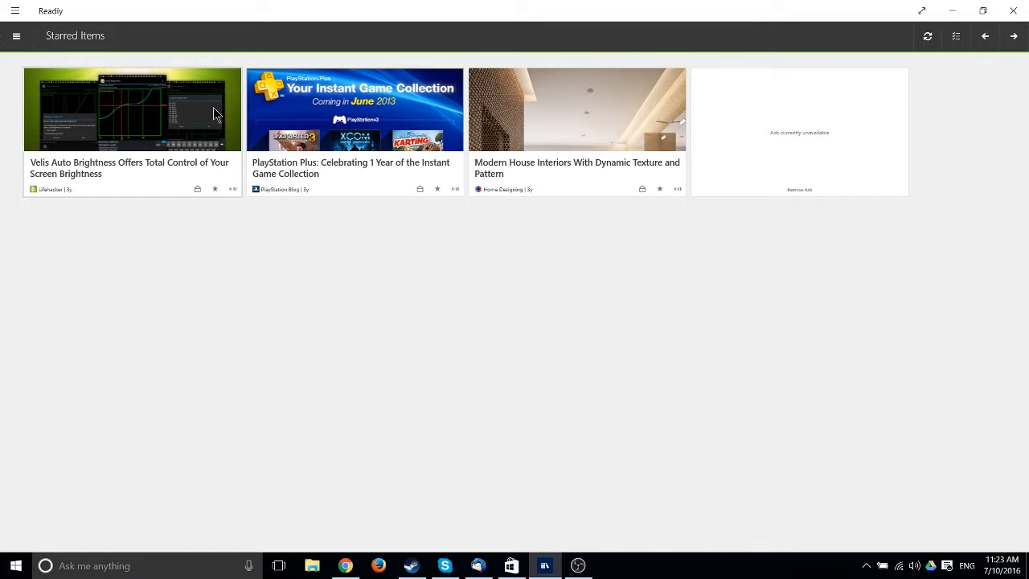
mouse_move(179, 245)
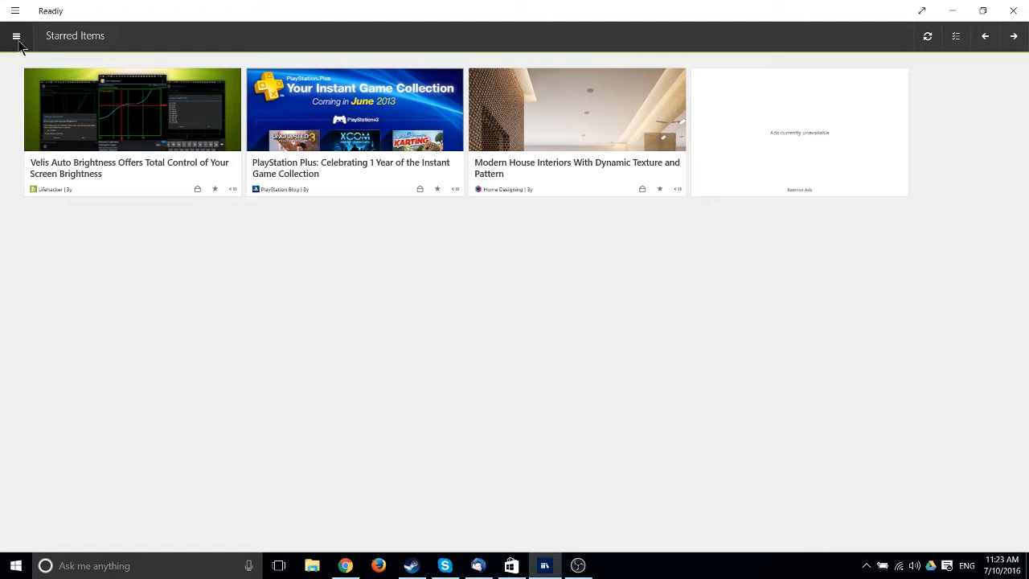
click(132, 110)
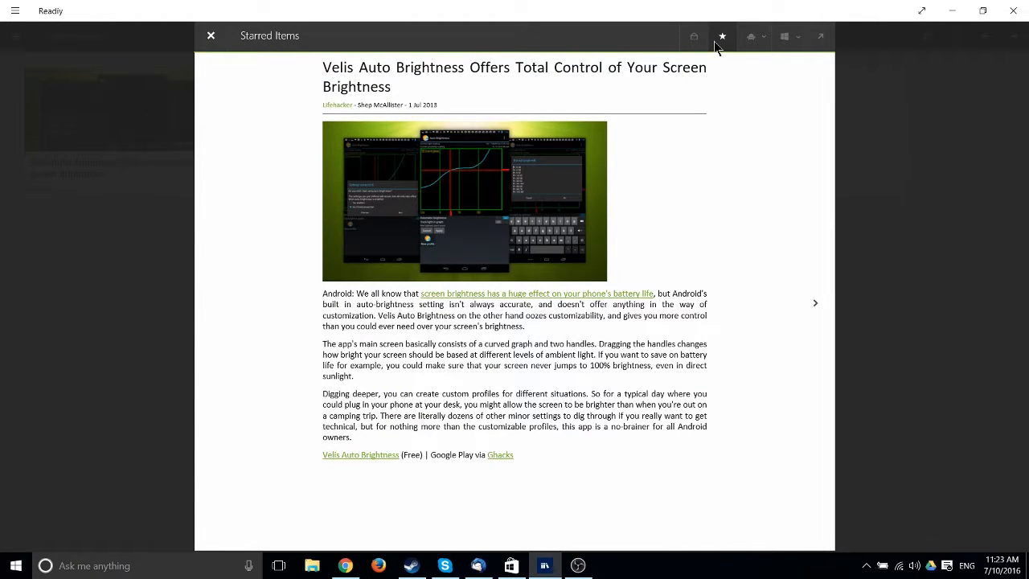
mouse_move(731, 74)
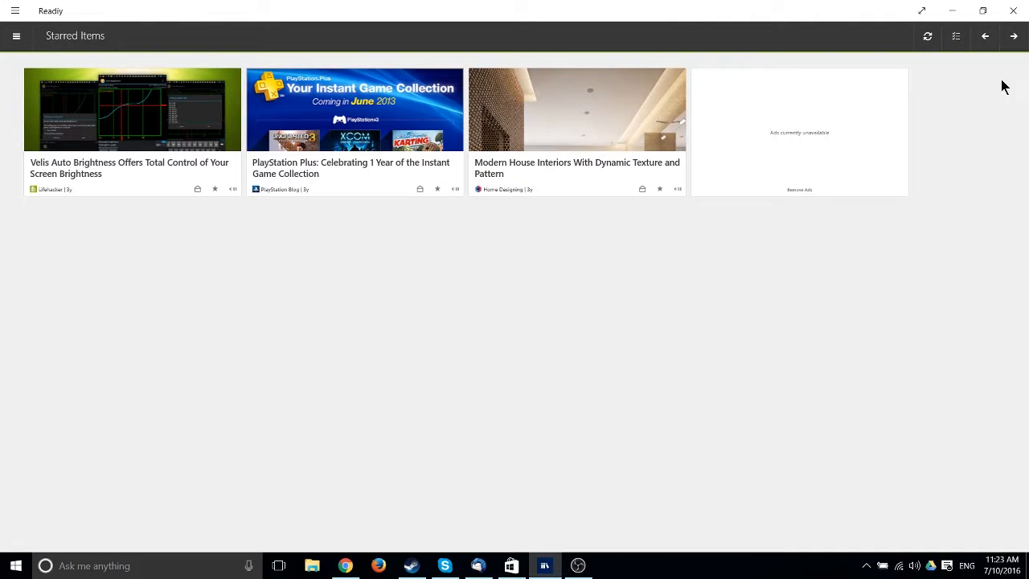
Move forward to the Do It Yourself feed in the reader.
click(1013, 36)
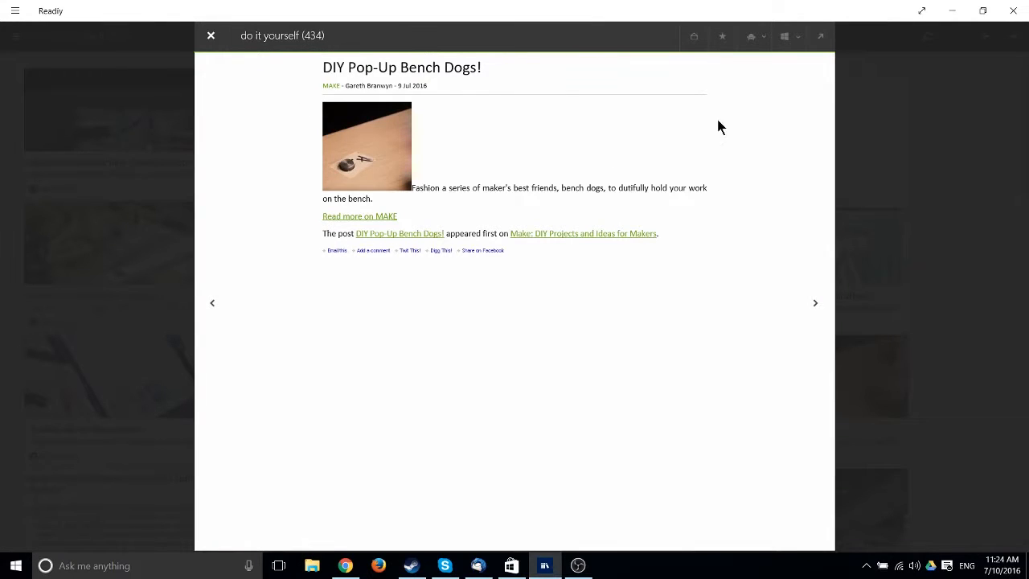
mouse_move(606, 114)
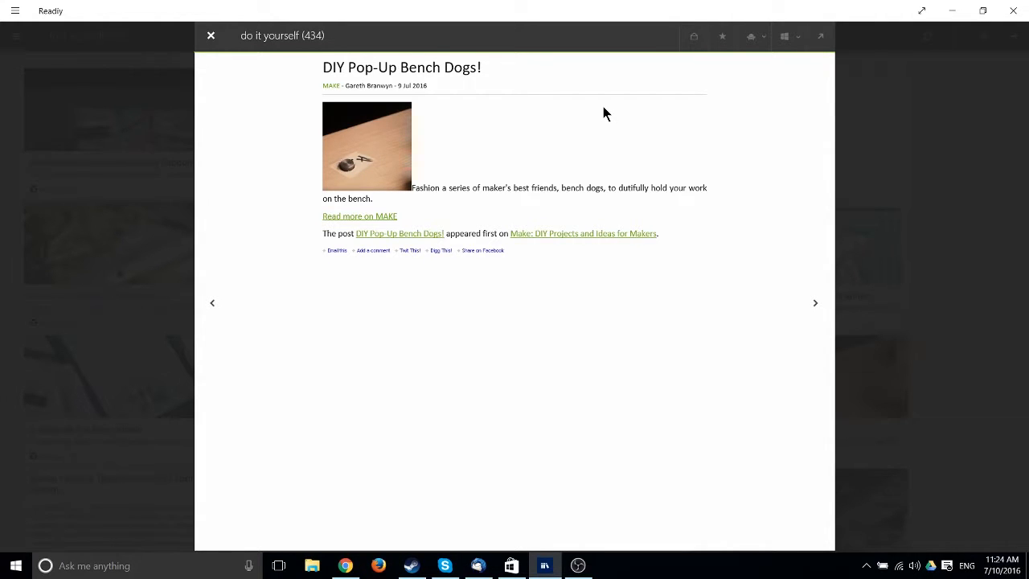
mouse_move(386, 222)
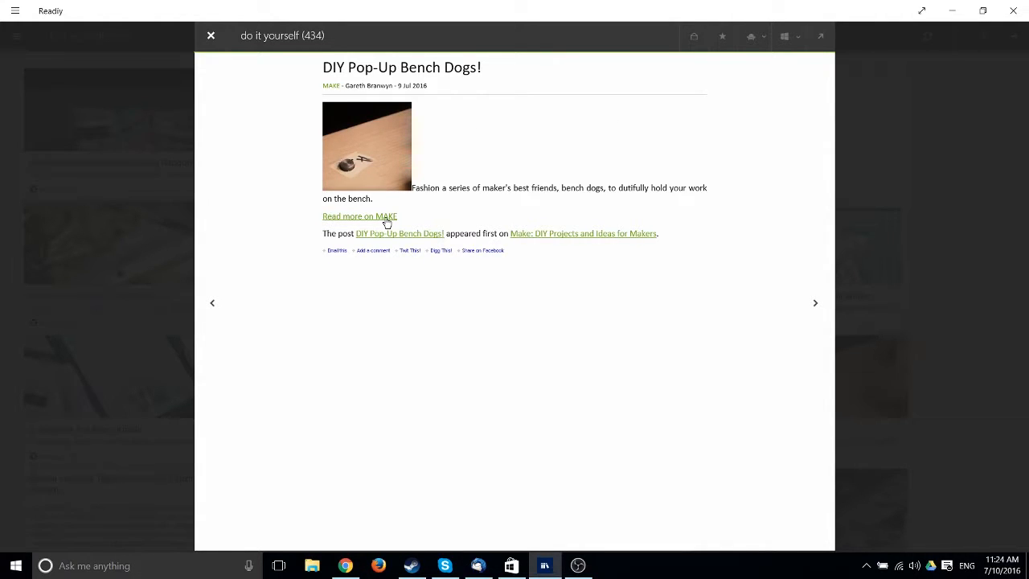
mouse_move(502, 163)
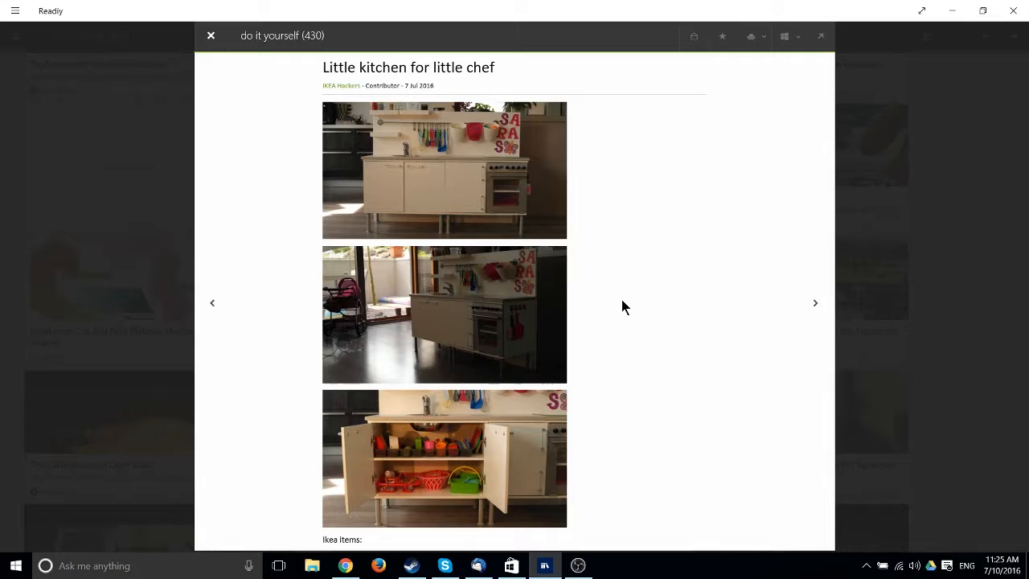
mouse_move(739, 135)
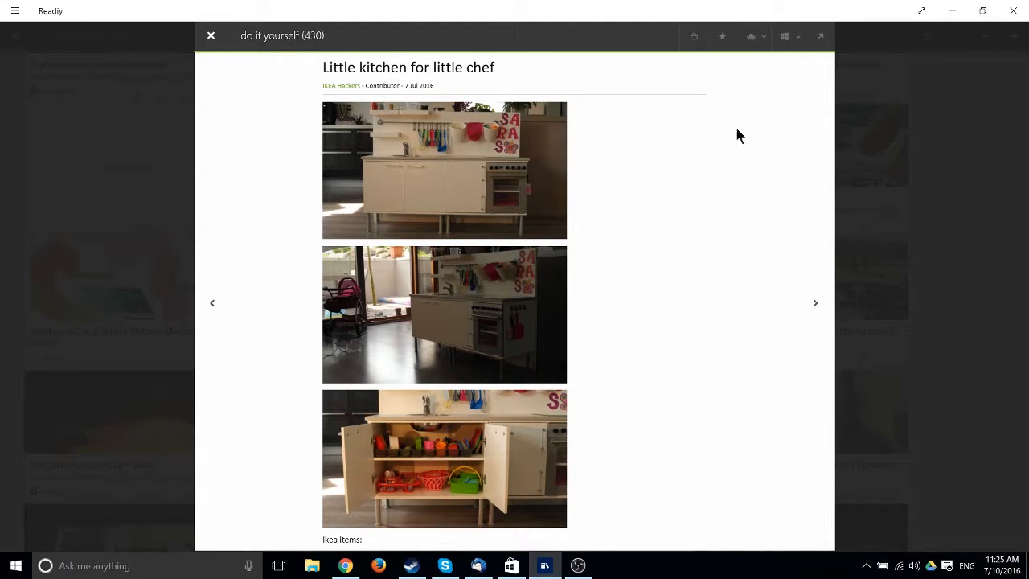
Share the Little kitchen for little chef article through the Windows Share pane.
click(784, 36)
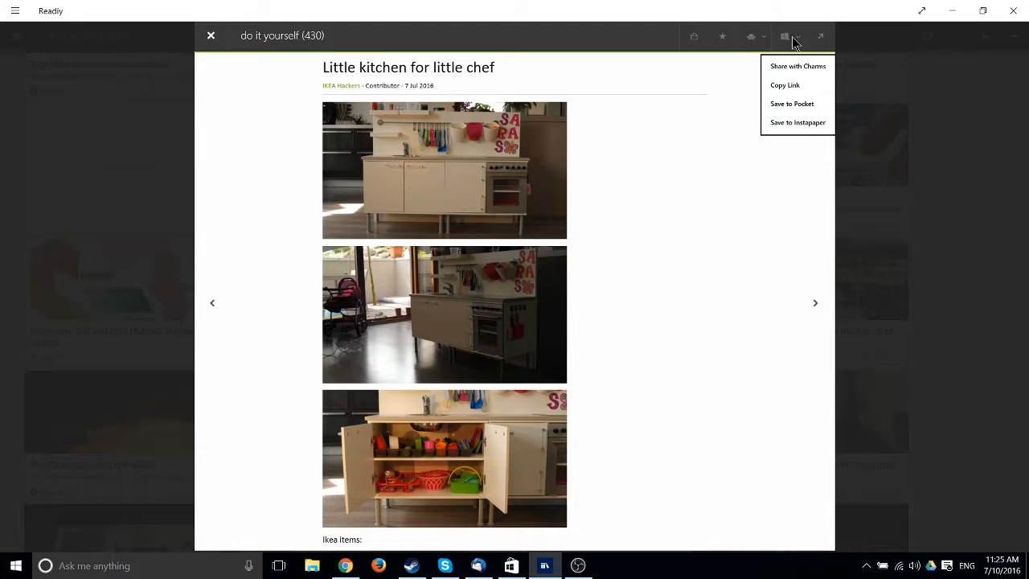
mouse_move(797, 66)
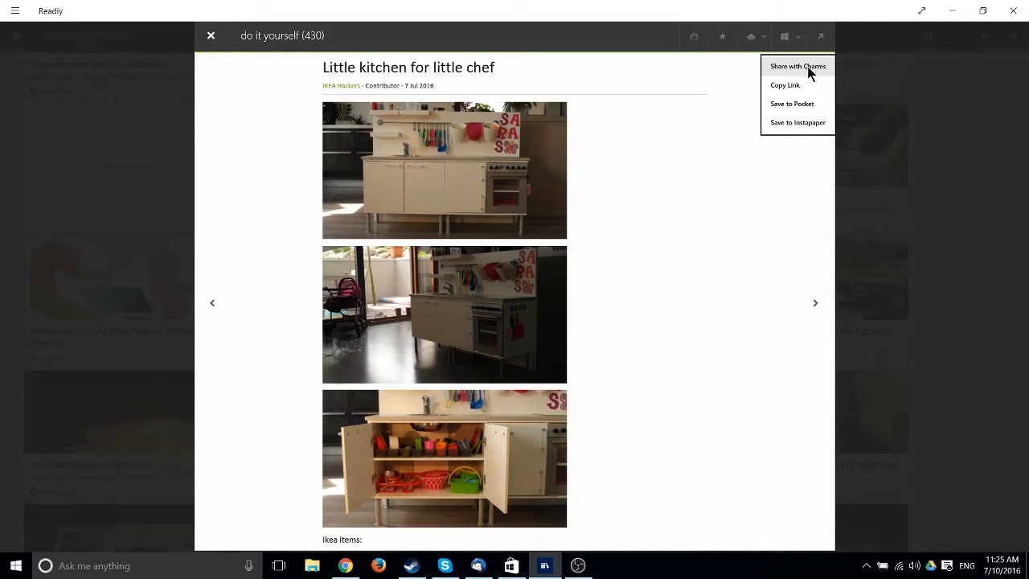
click(797, 66)
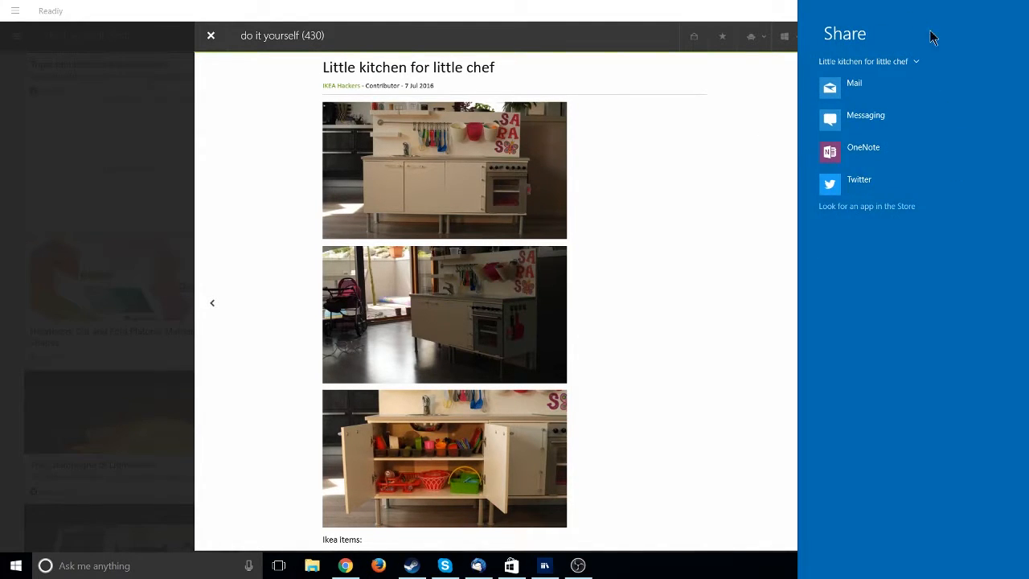
mouse_move(977, 267)
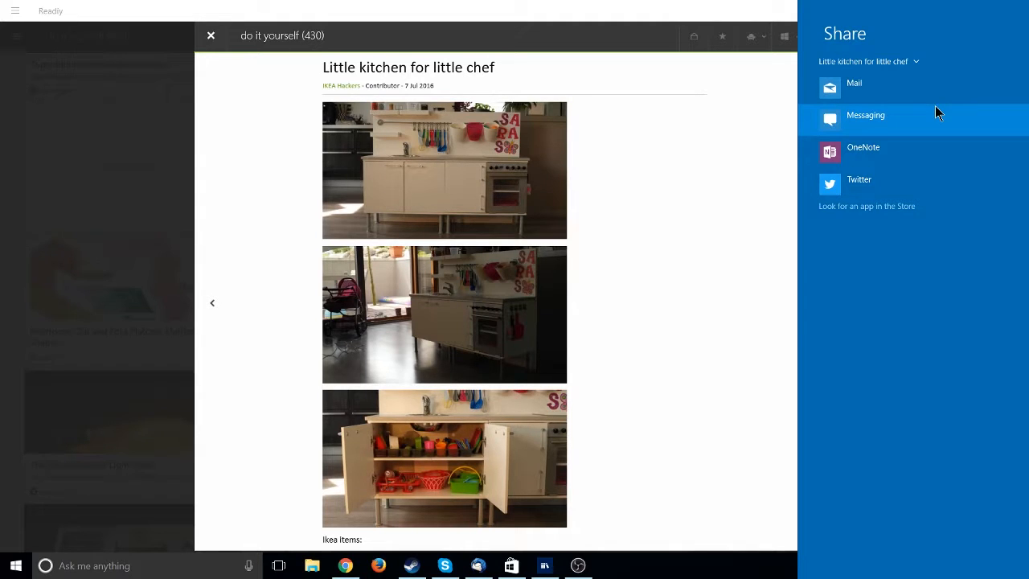
mouse_move(840, 245)
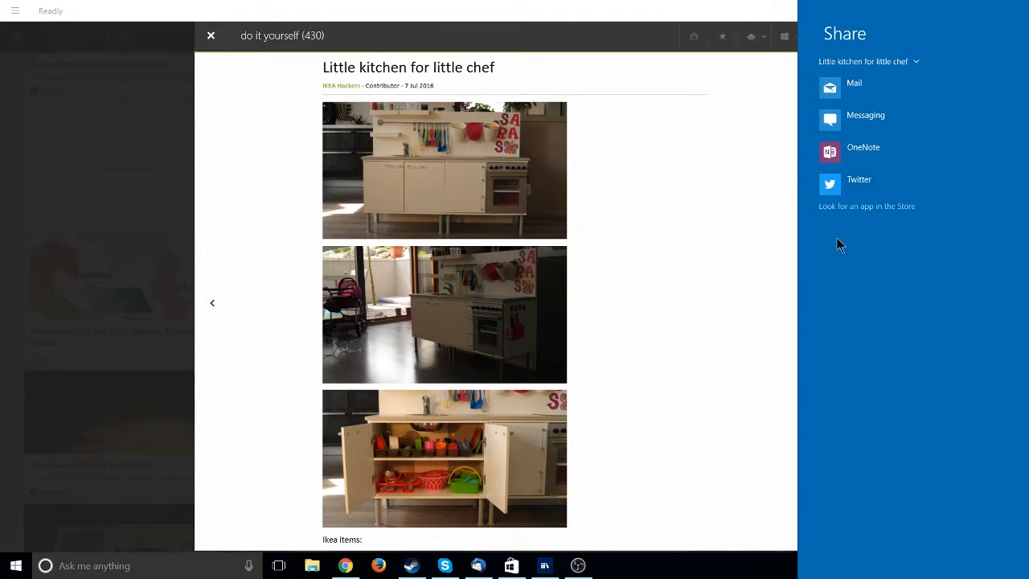
mouse_move(859, 179)
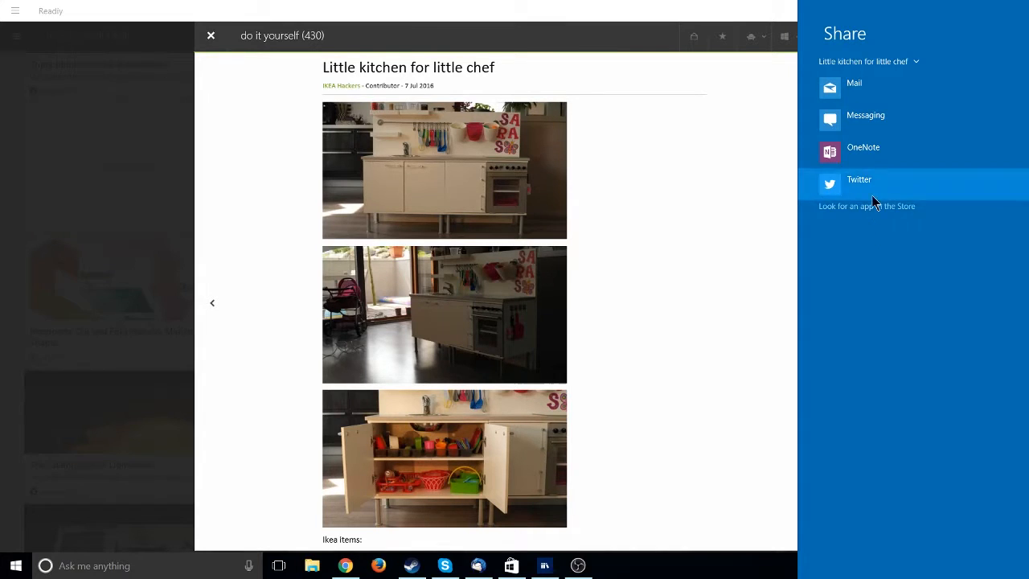
click(784, 36)
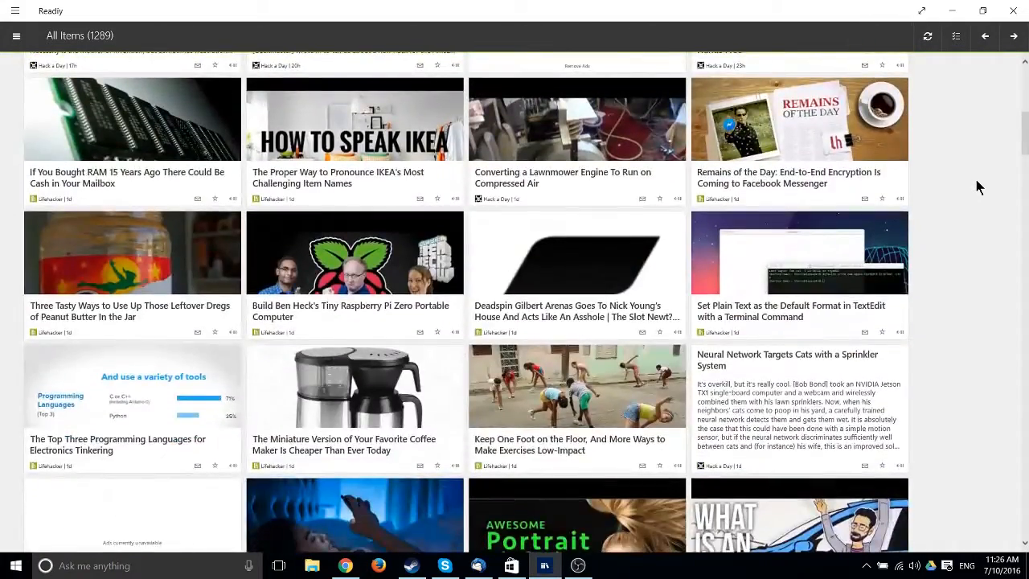
Scroll down through the All Items grid, then move on to the architecture feed.
scroll(down, 3)
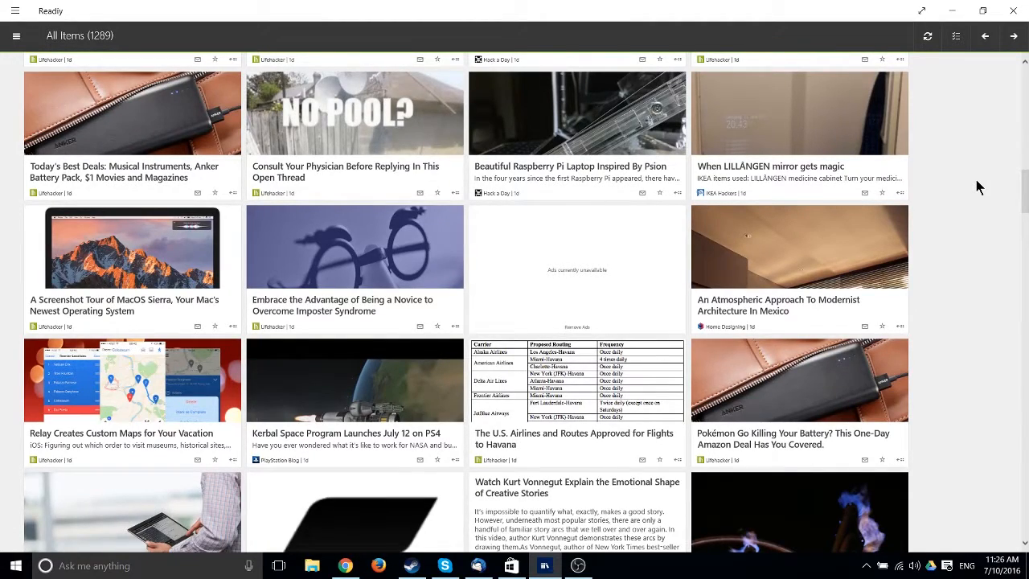
scroll(down, 3)
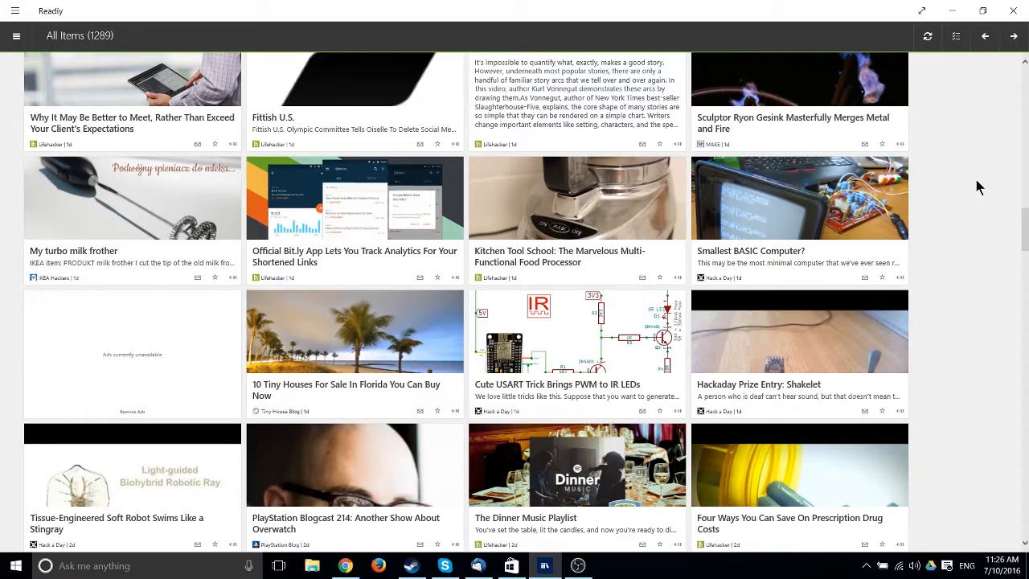
scroll(down, 3)
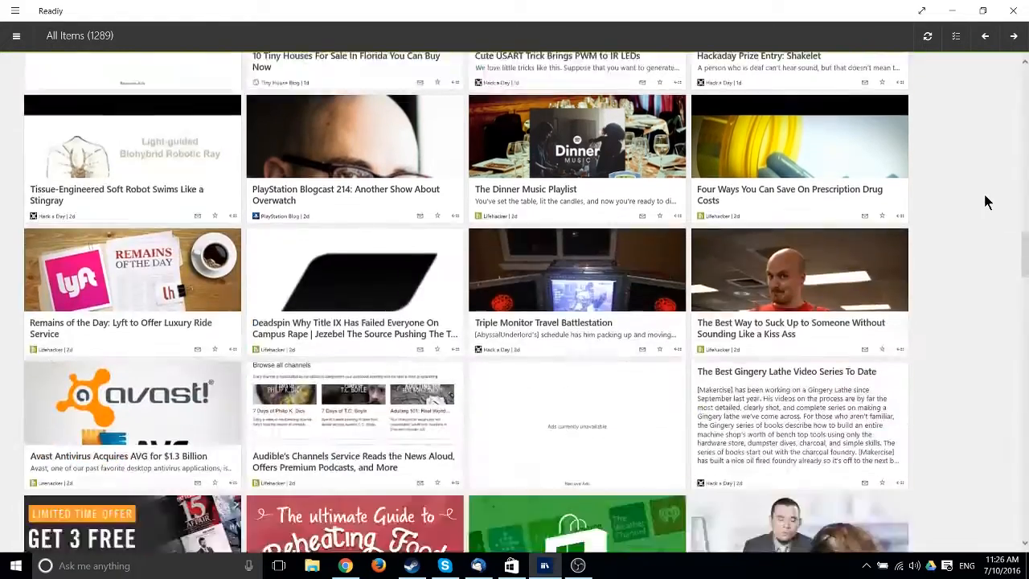
scroll(down, 3)
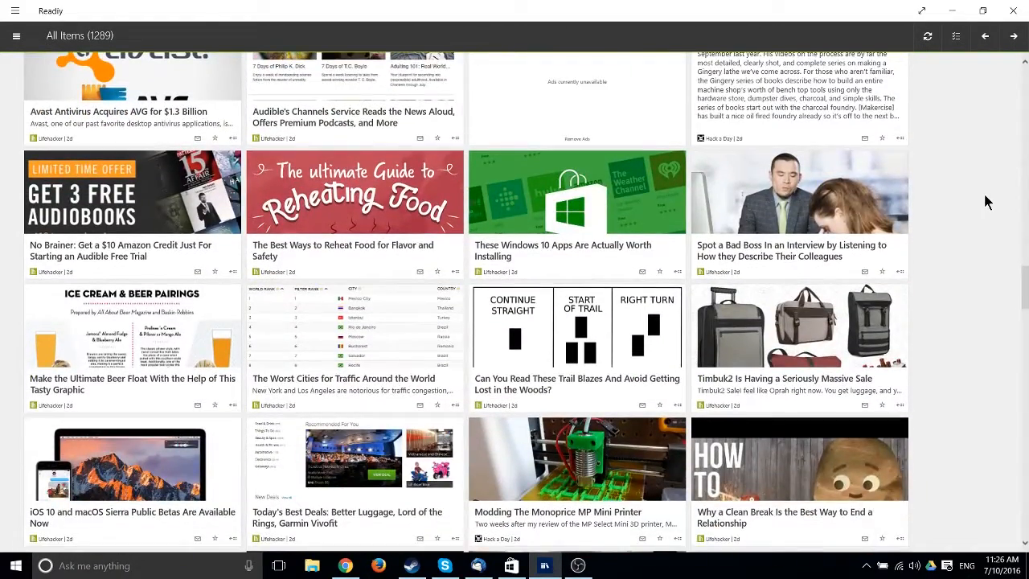
scroll(down, 3)
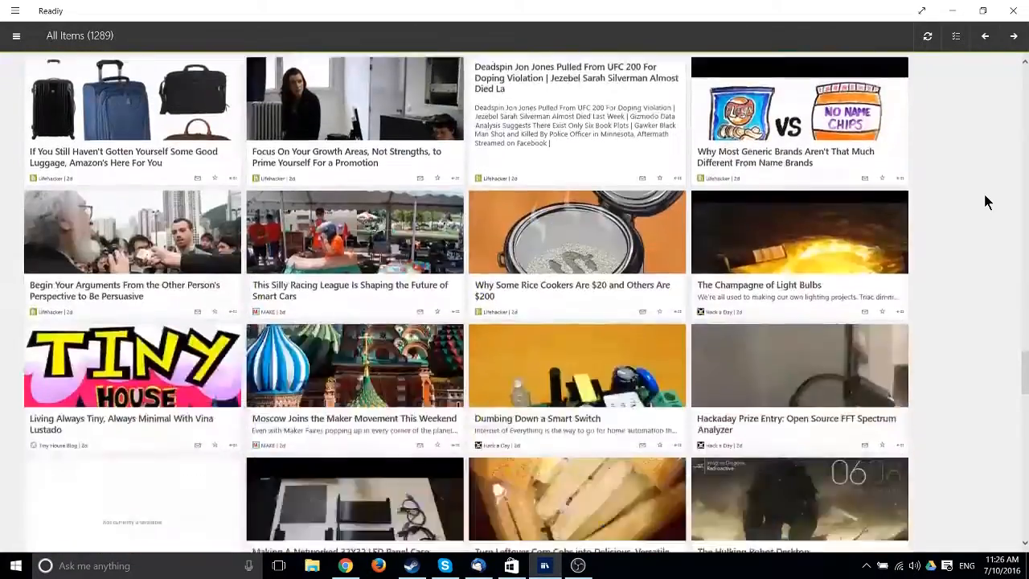
scroll(down, 3)
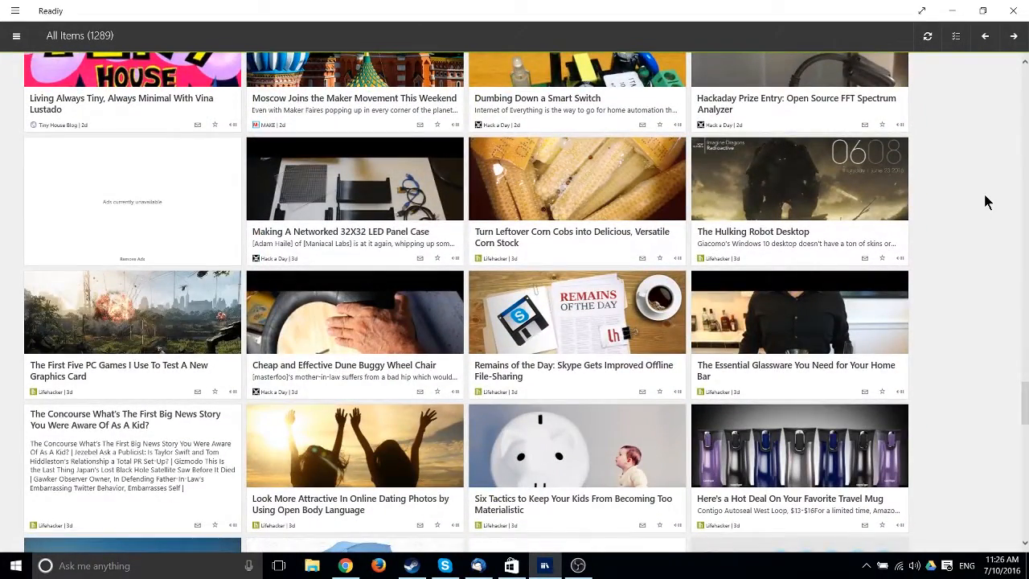
scroll(down, 3)
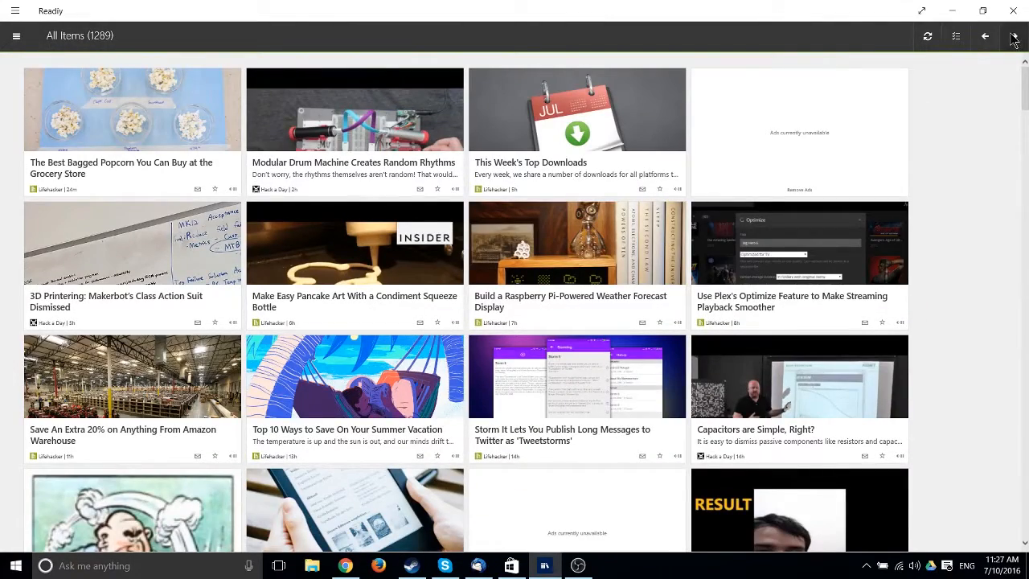
click(1013, 36)
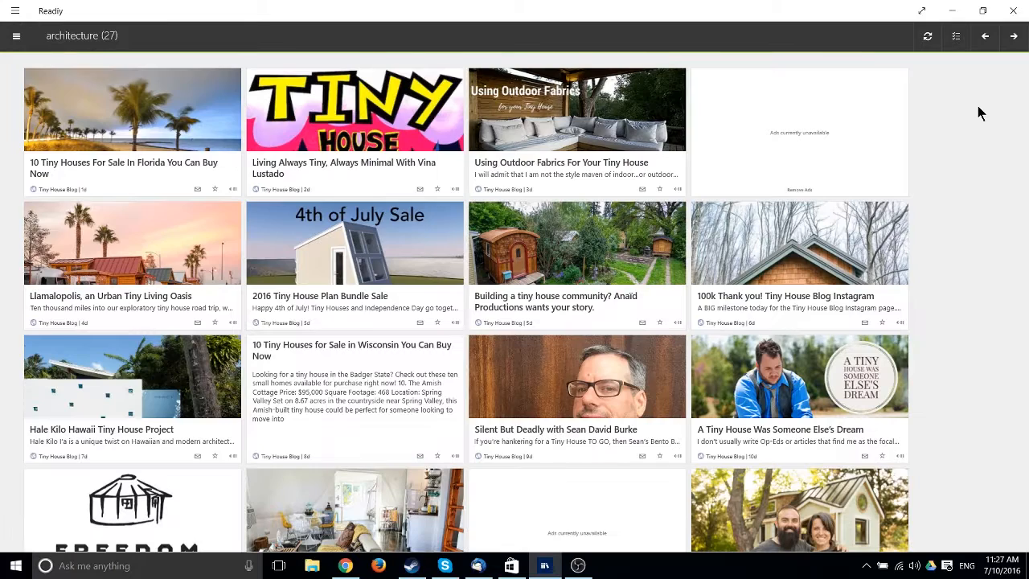